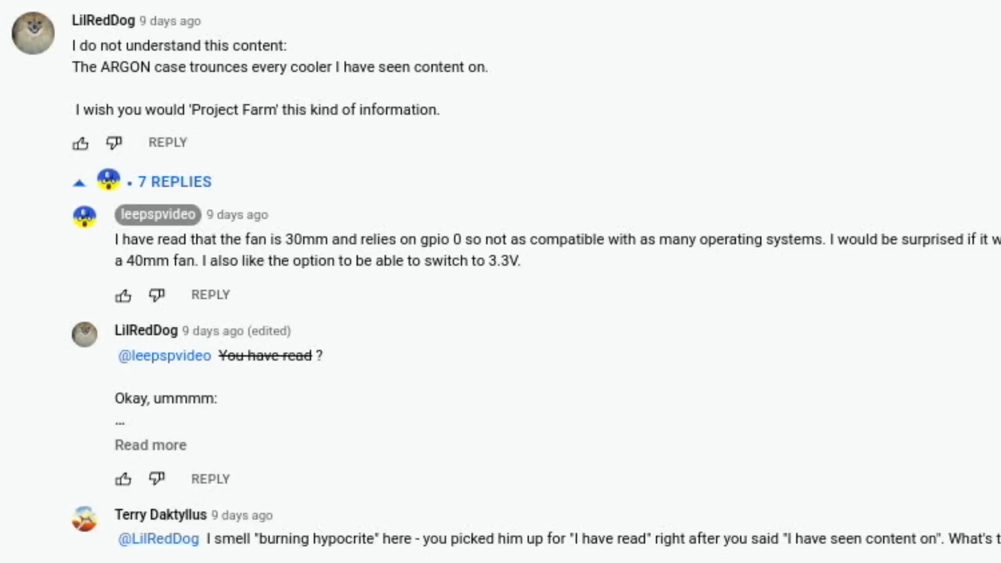
# Confirm argonone-config, choose temperature mode 2, and save 0% fan speed at 55C, 60C and 65C.
pyautogui.scroll(-3)
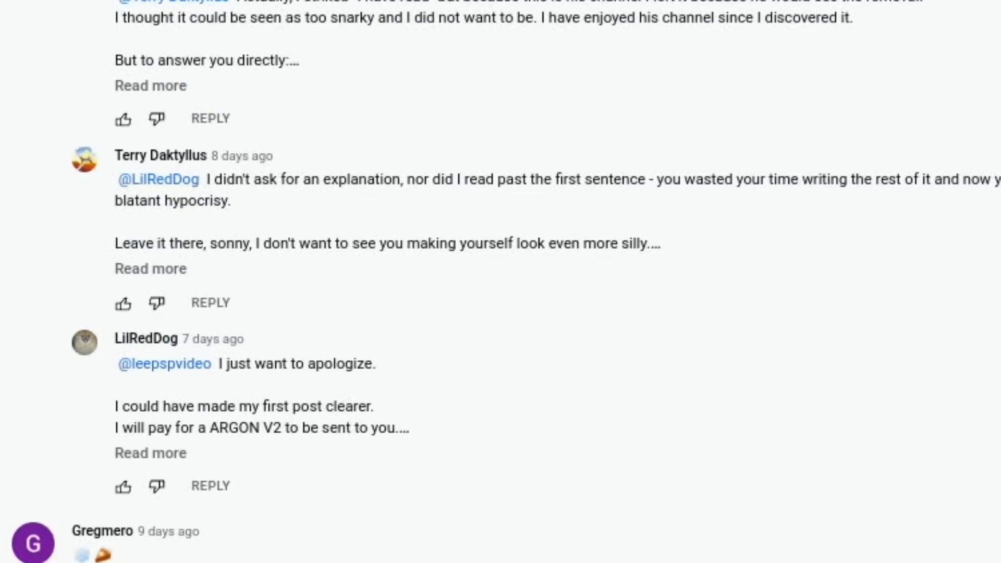
pyautogui.scroll(-3)
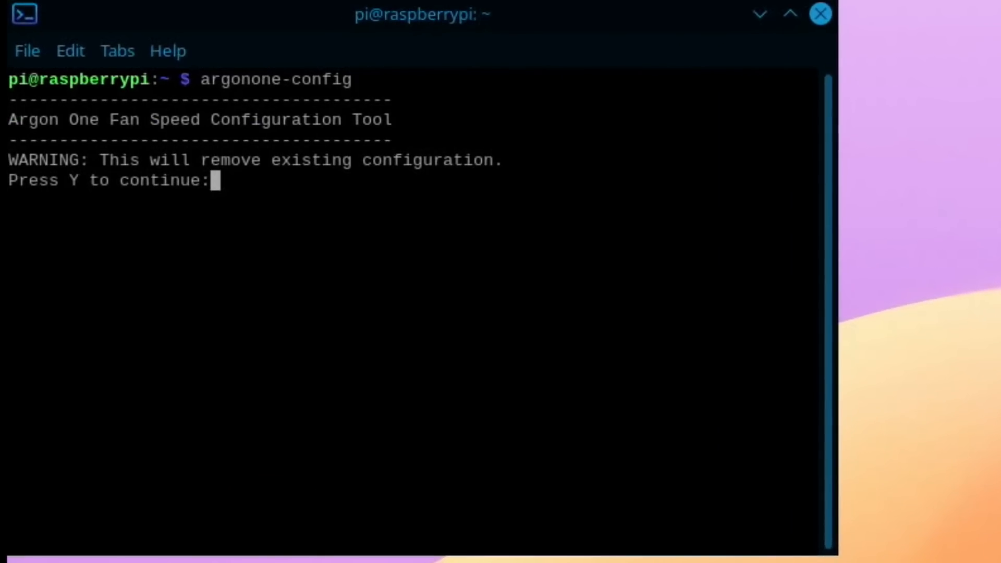
pyautogui.write('y')
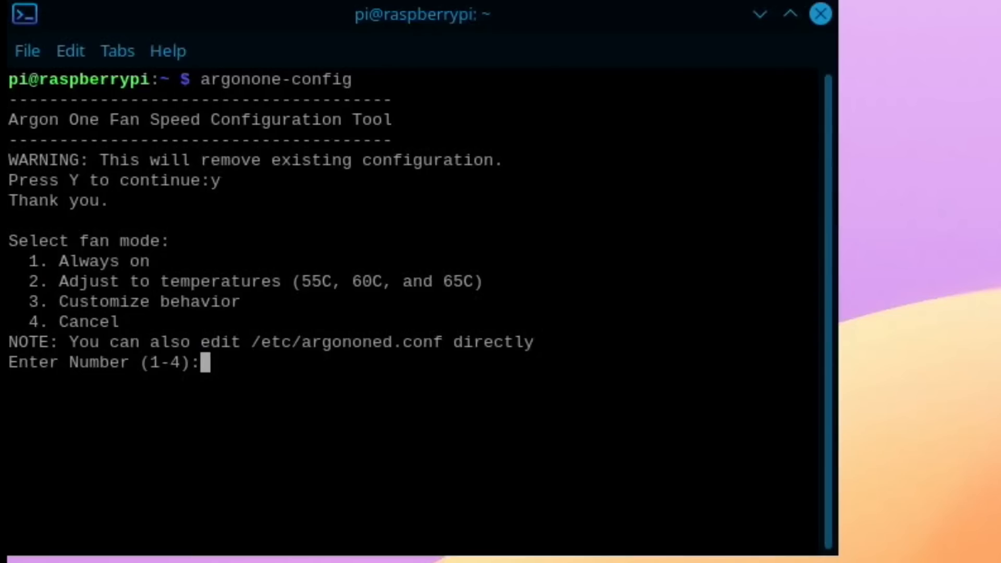
pyautogui.write('2')
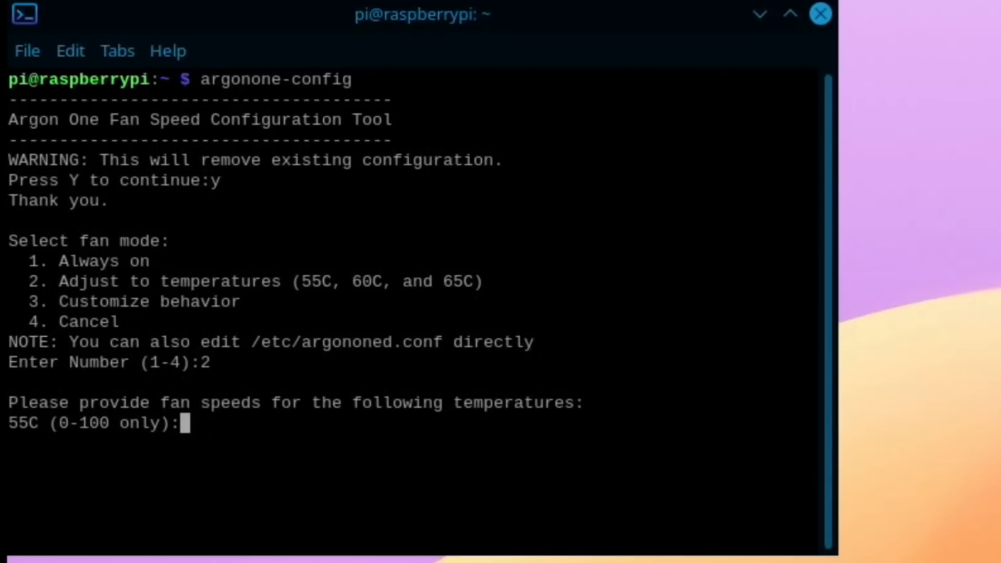
pyautogui.write('0')
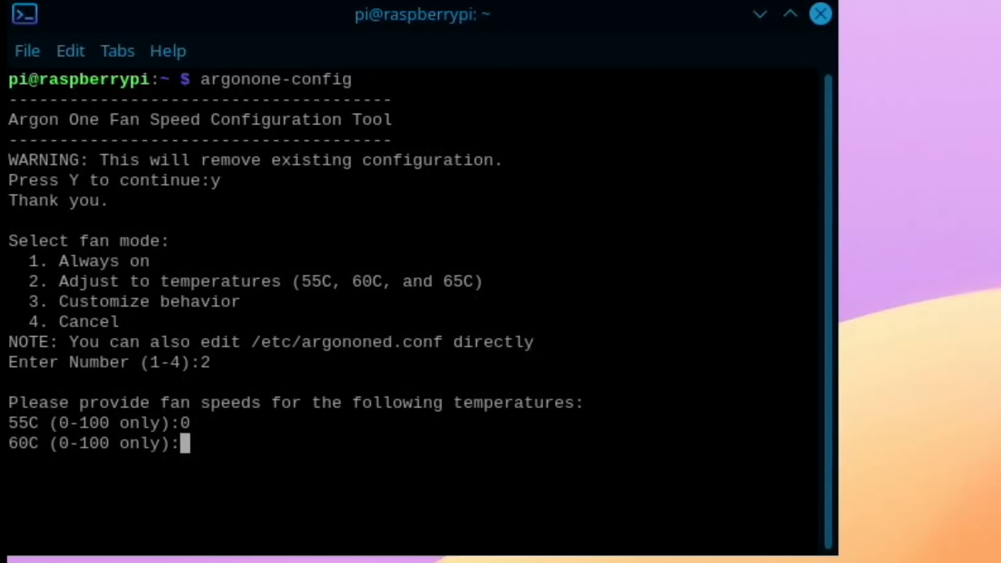
pyautogui.write('0')
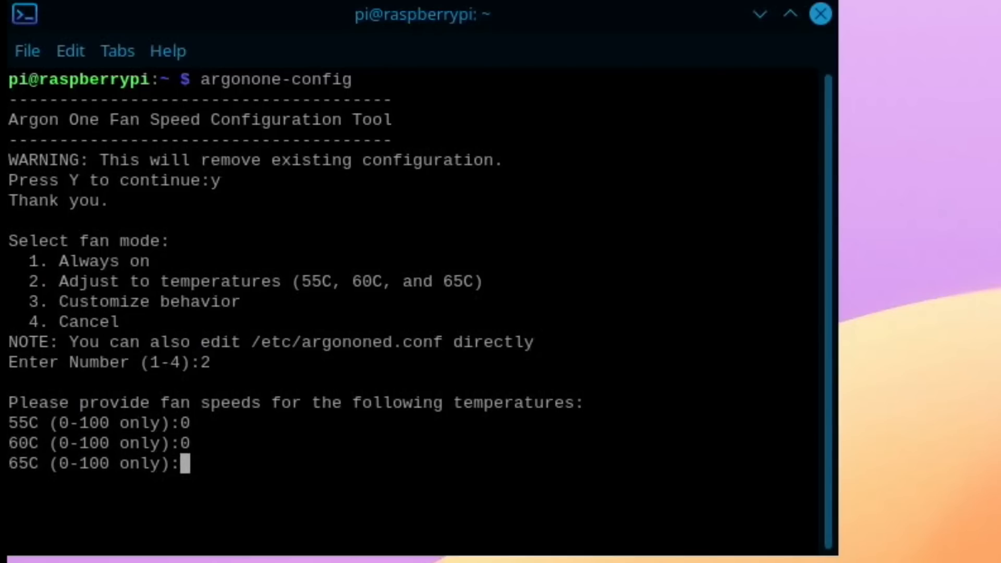
pyautogui.press('Return')
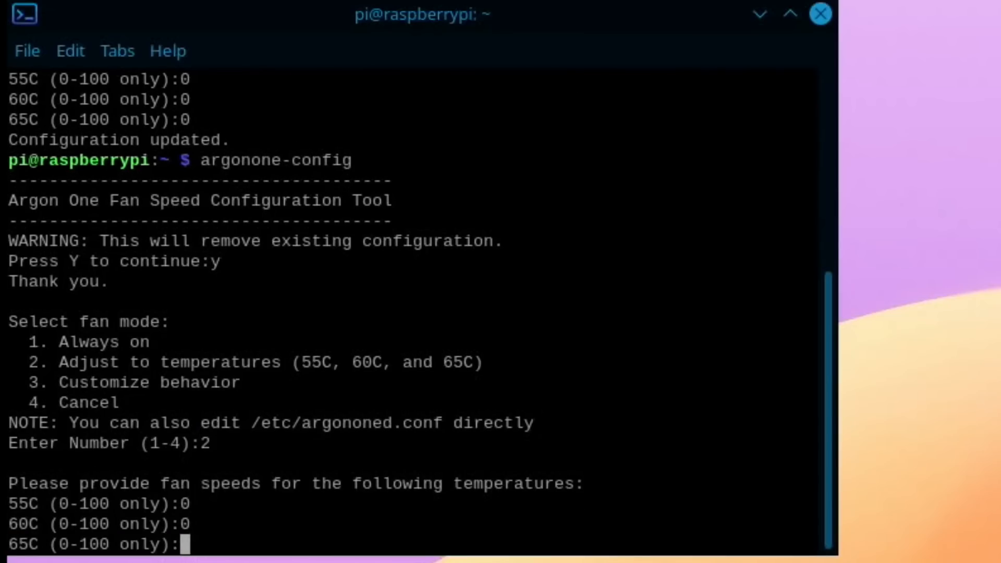
# Enter the value 50 in LXTerminal while the 100-second stress run completes.
pyautogui.write('50')
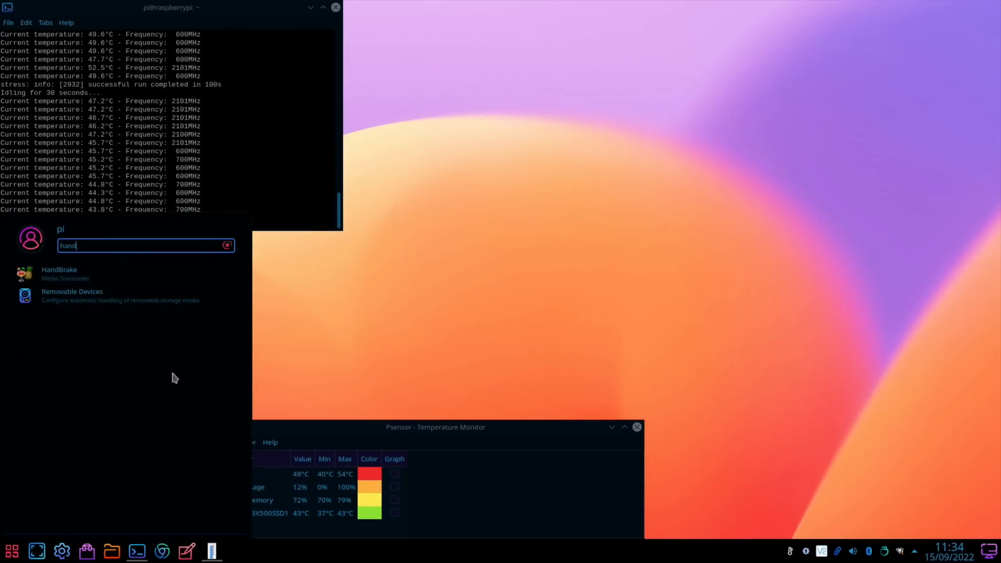
# Launch HandBrake, open test.MP4 from the Videos folder and start encoding it.
pyautogui.click(59, 273)
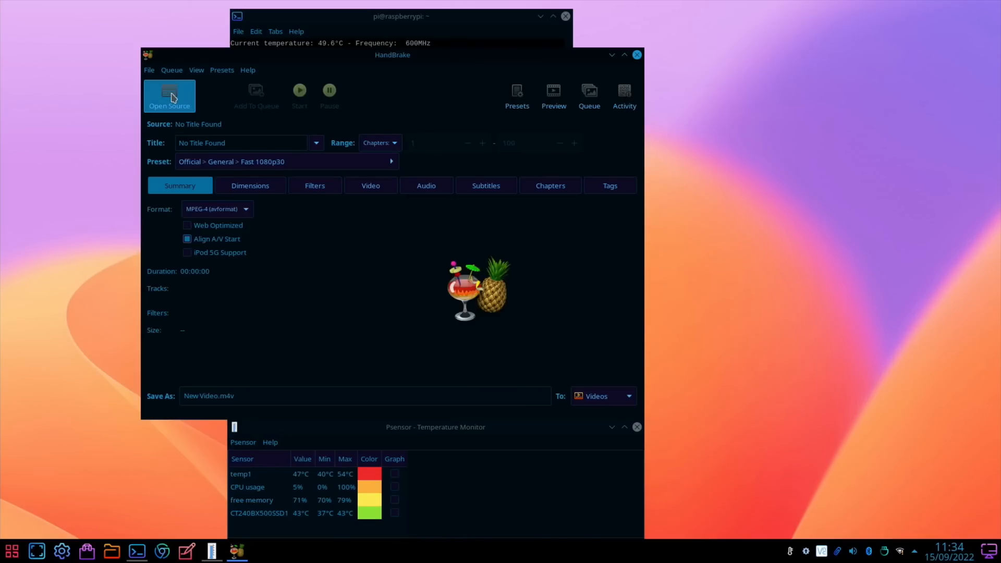
pyautogui.click(169, 96)
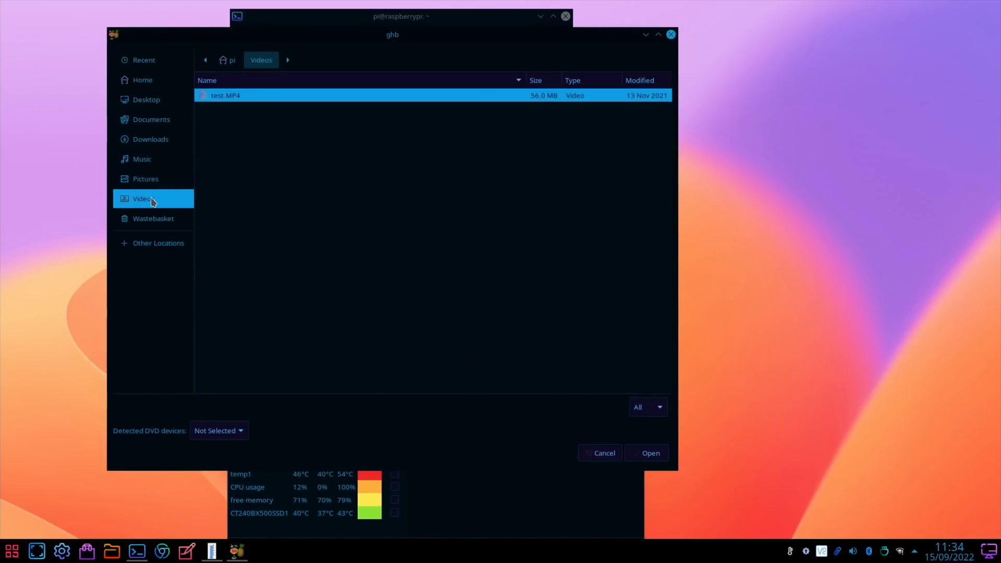
pyautogui.click(649, 453)
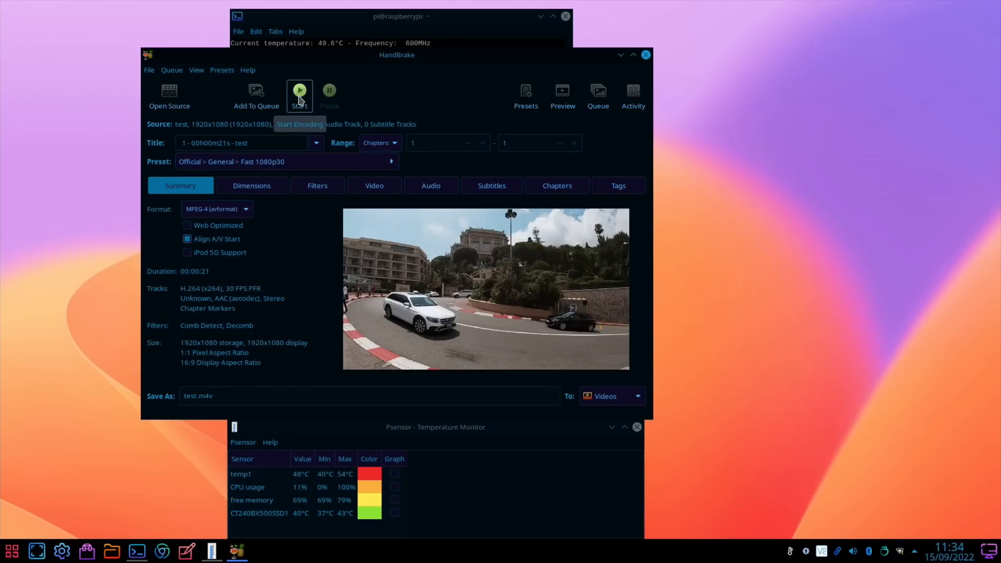
pyautogui.click(299, 90)
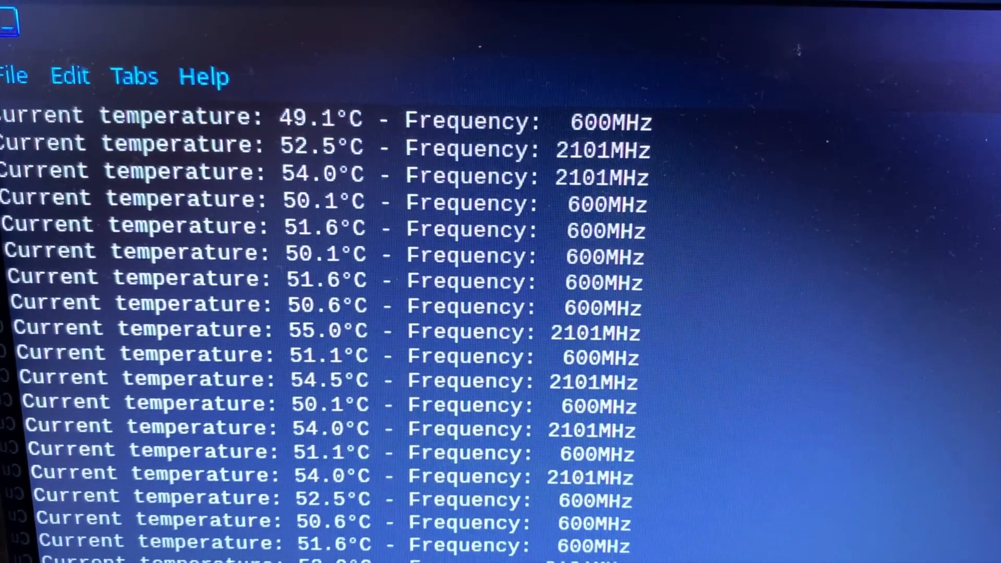
pyautogui.scroll(-3)
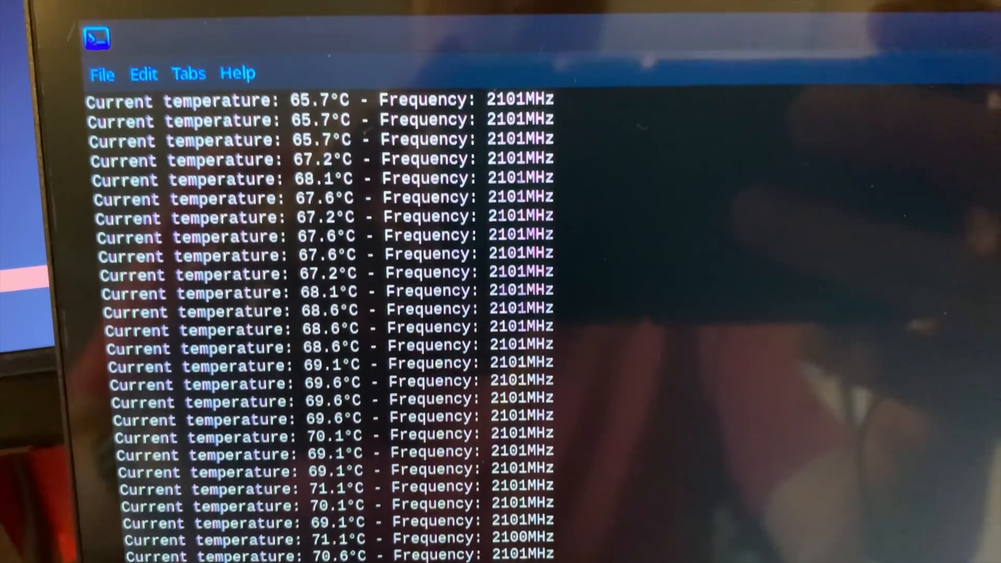
pyautogui.scroll(-3)
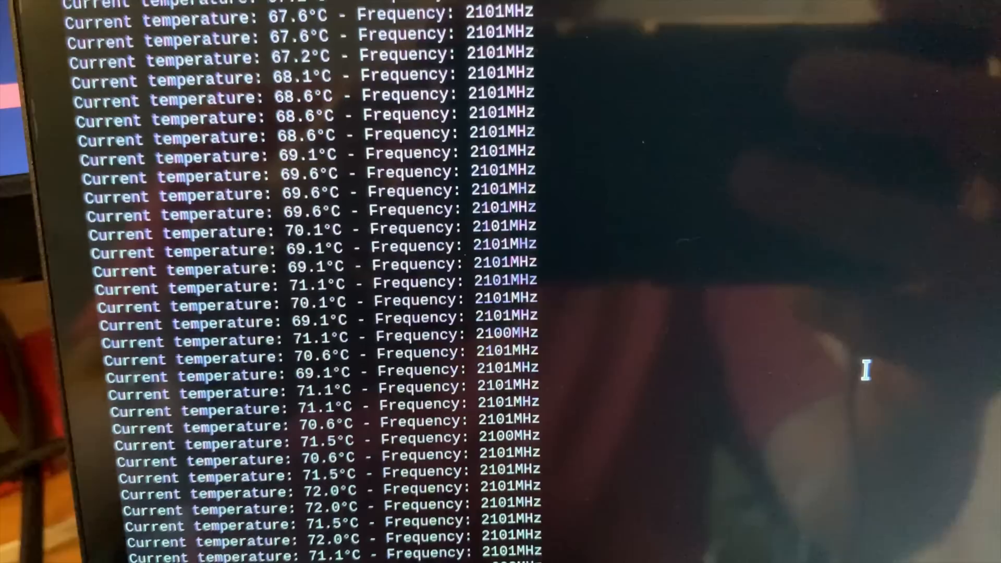